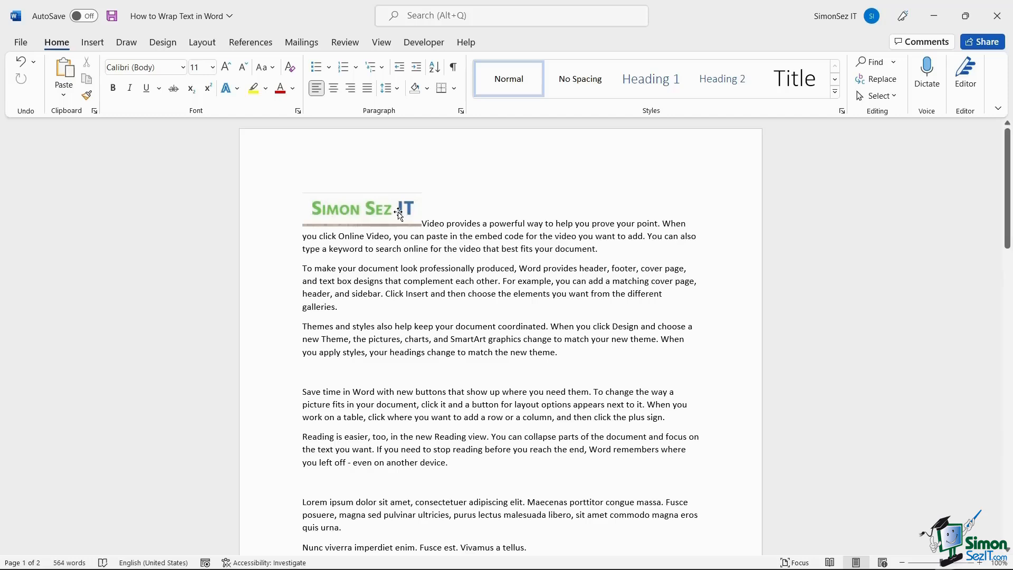
Select the SimonSez IT logo and position it Top Center with Square text wrapping.
left_click(687, 268)
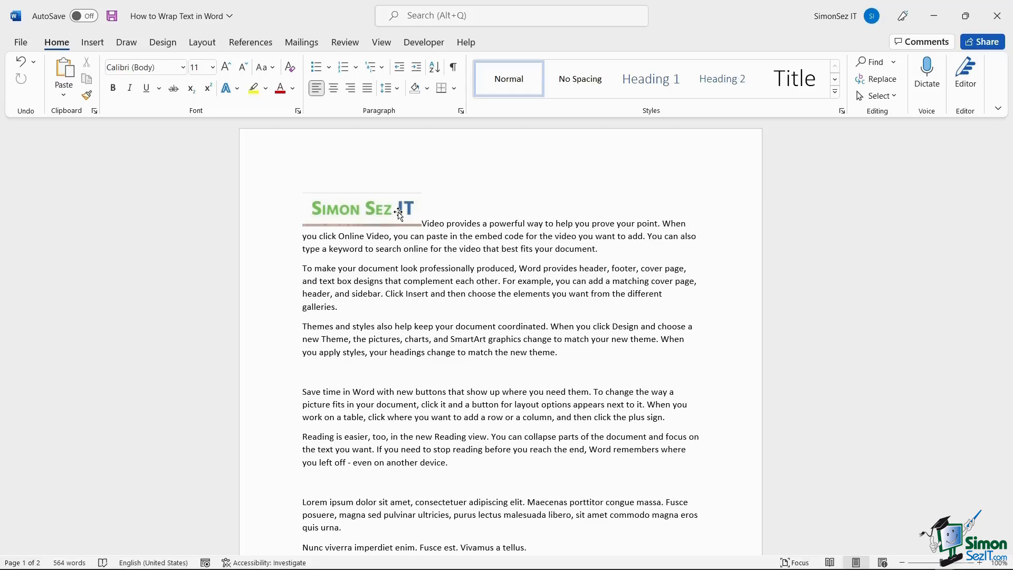
left_click(687, 268)
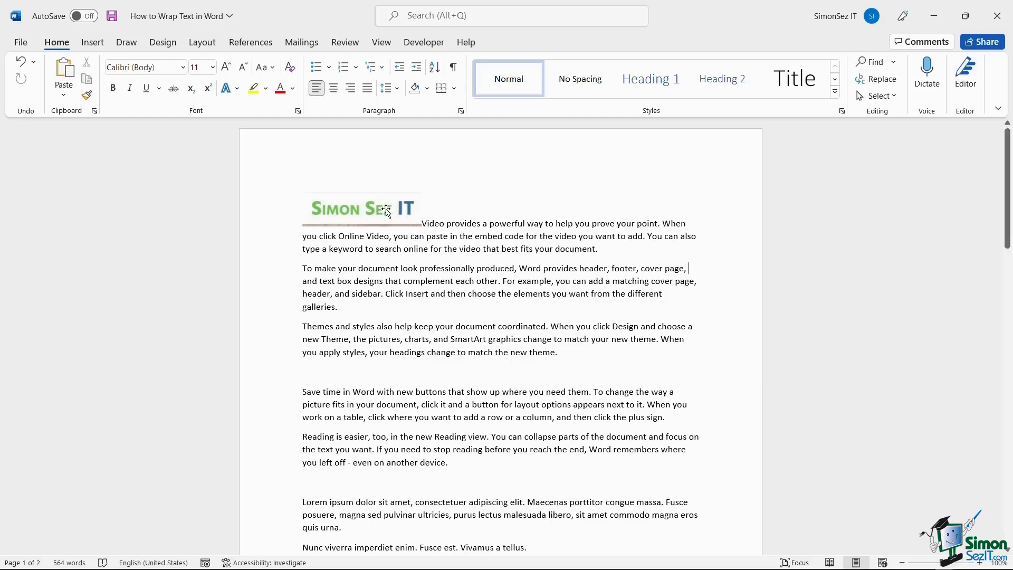
left_click(360, 208)
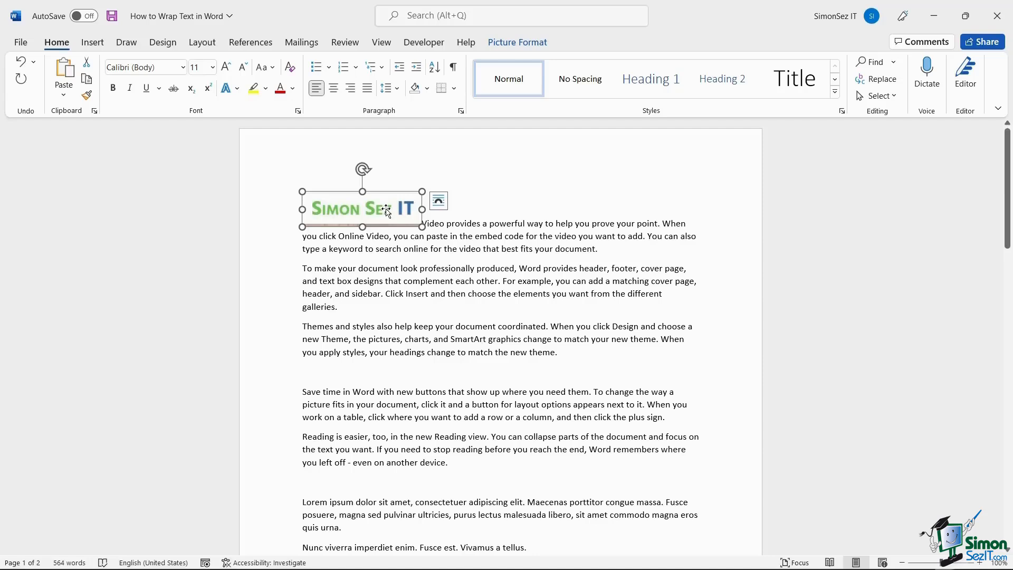
mouse_move(362, 214)
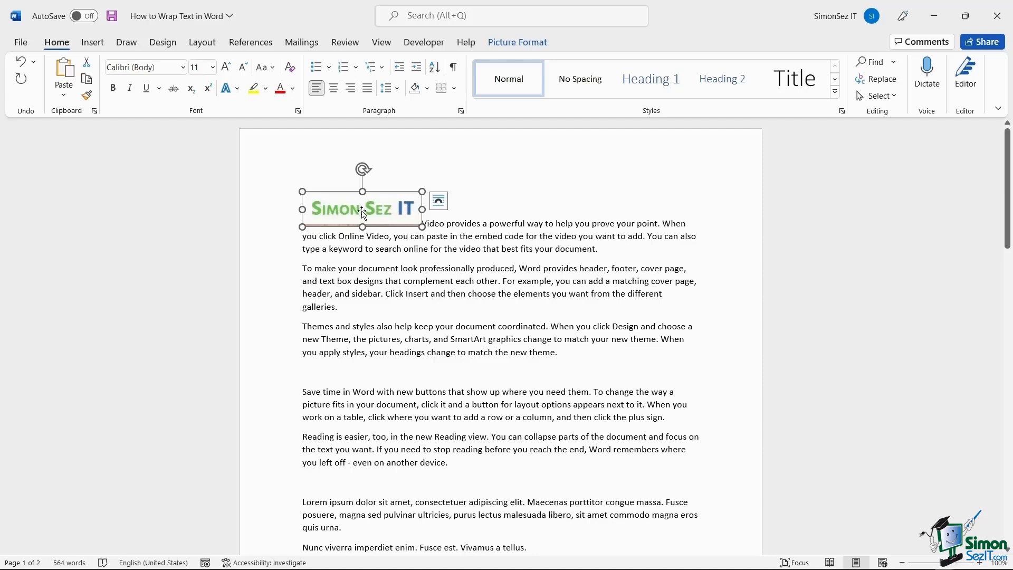
left_click(516, 43)
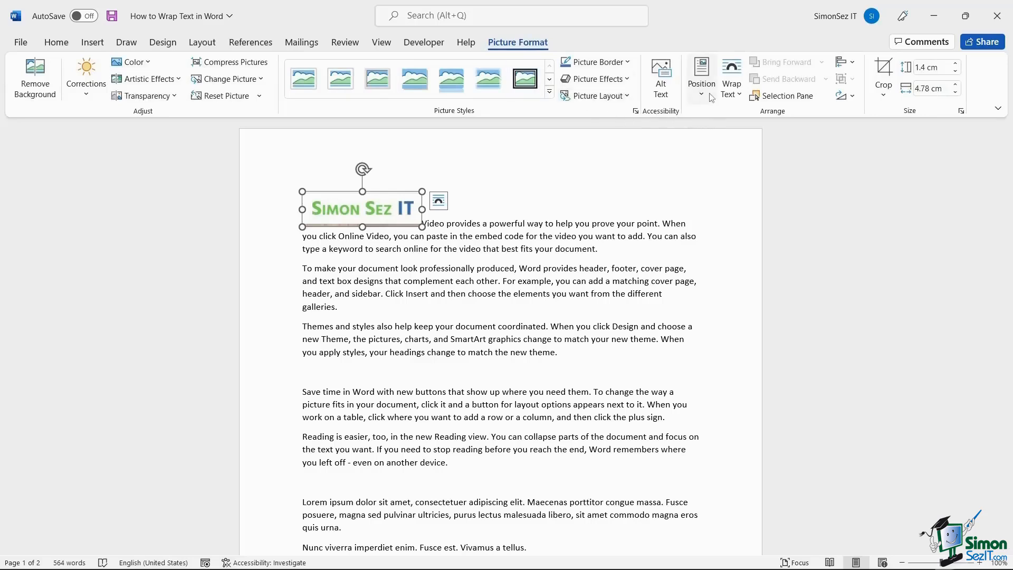
left_click(701, 76)
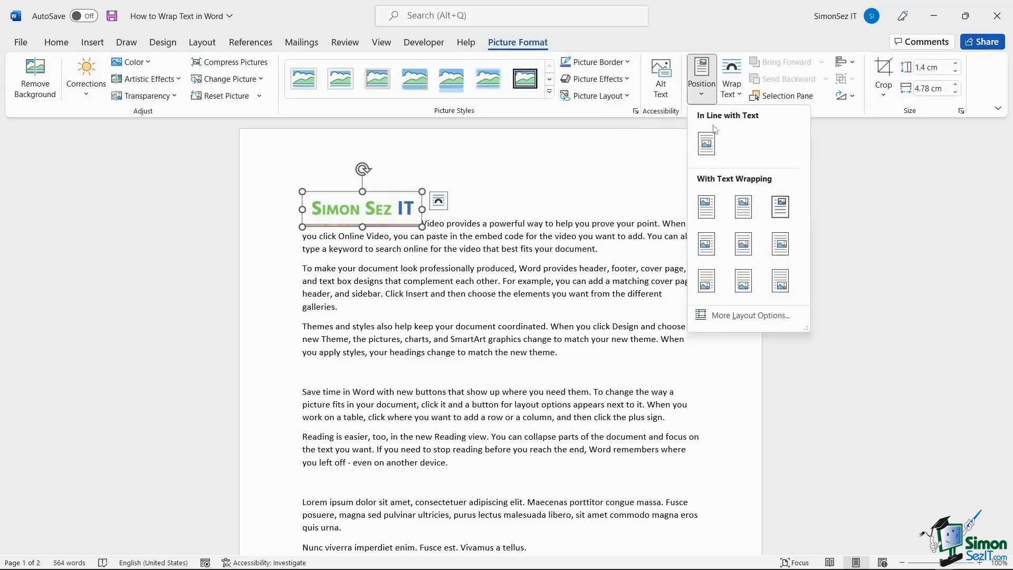
left_click(742, 206)
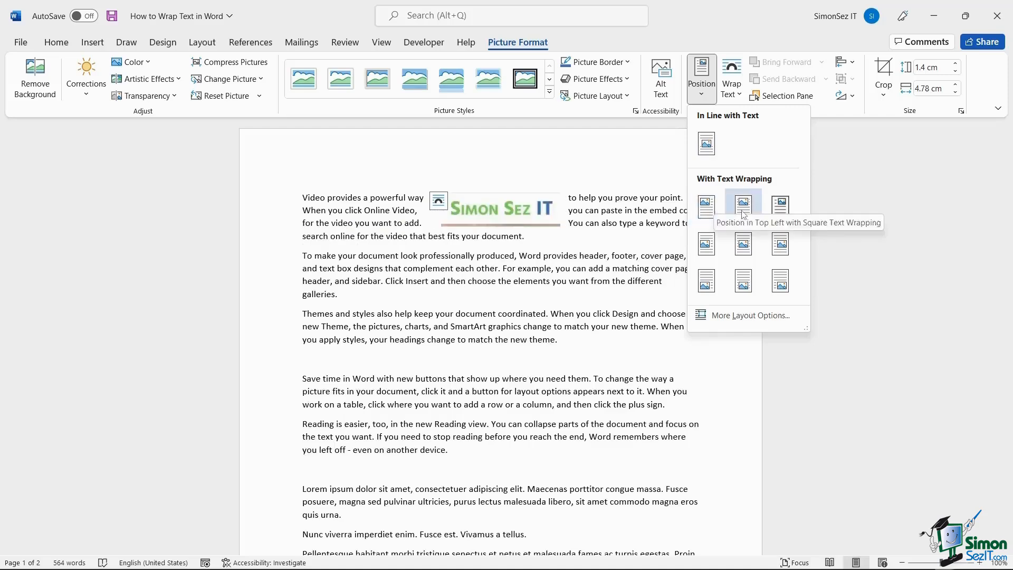
left_click(743, 244)
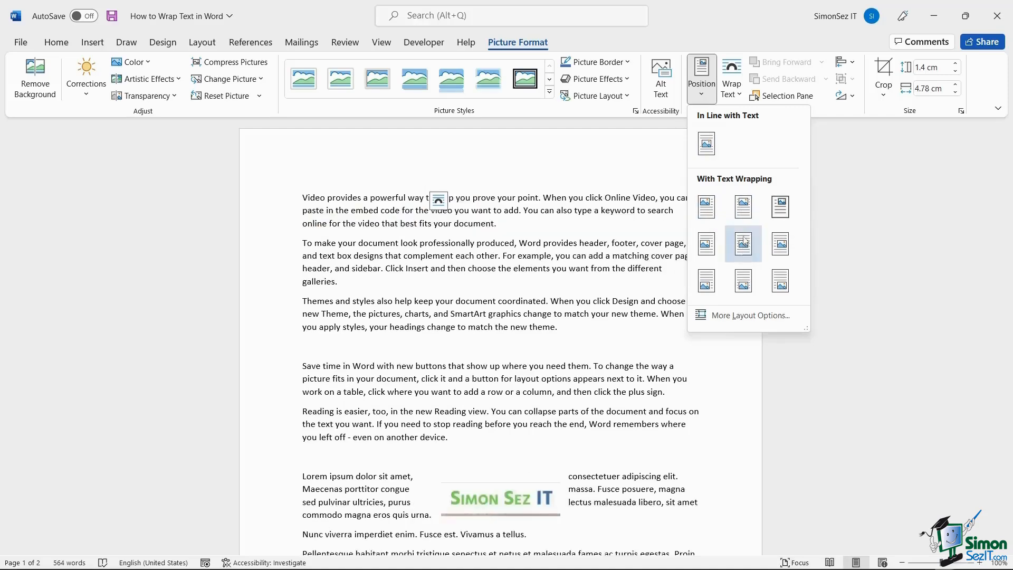
left_click(743, 206)
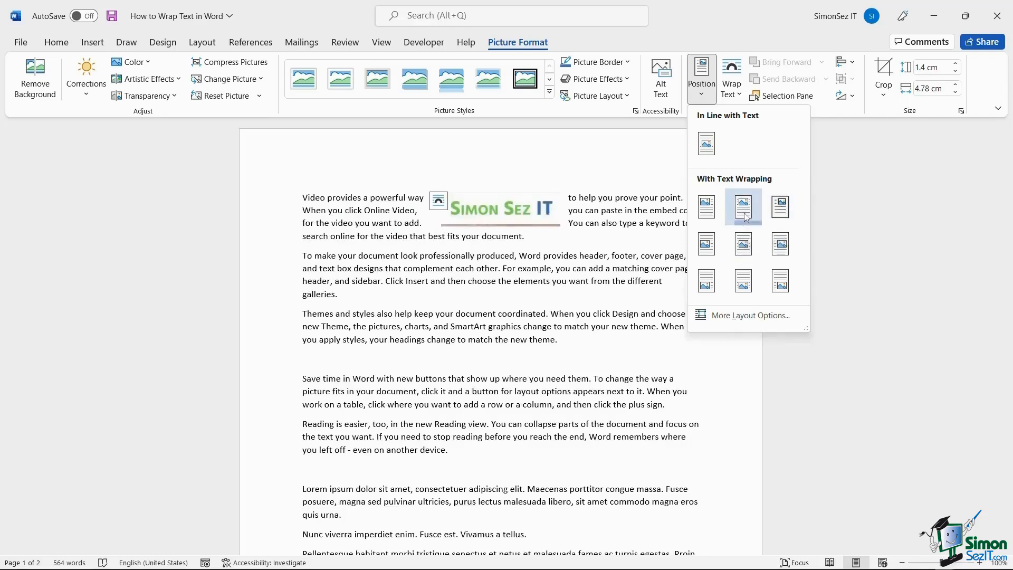
left_click(742, 207)
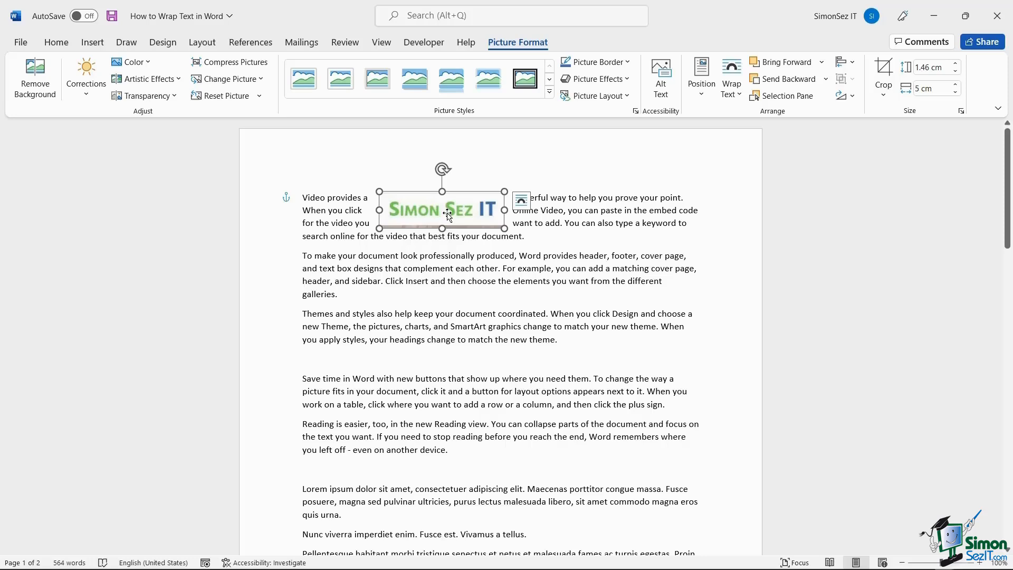
mouse_move(463, 223)
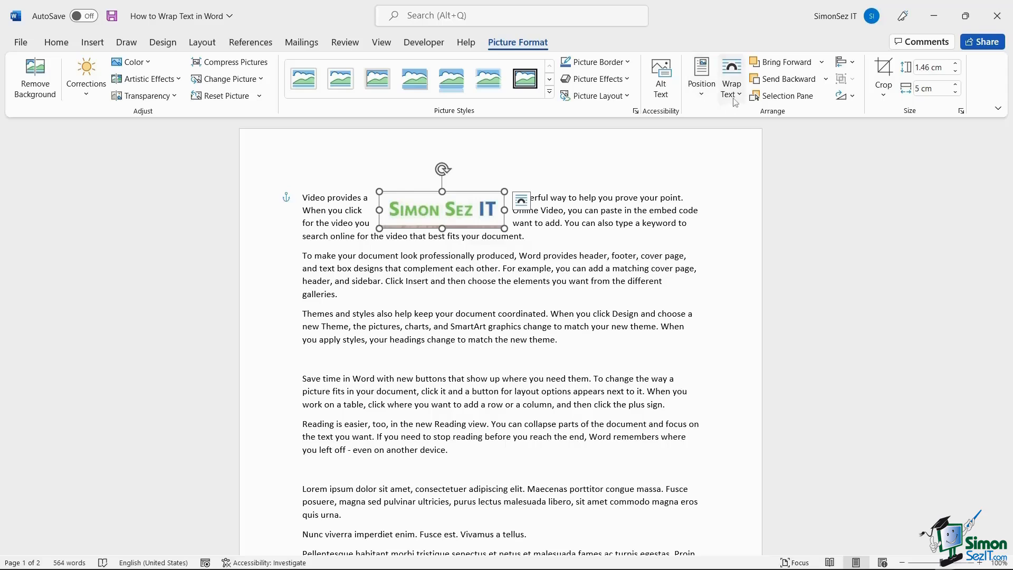
Set the logo's text wrapping back to In Line with Text.
left_click(731, 74)
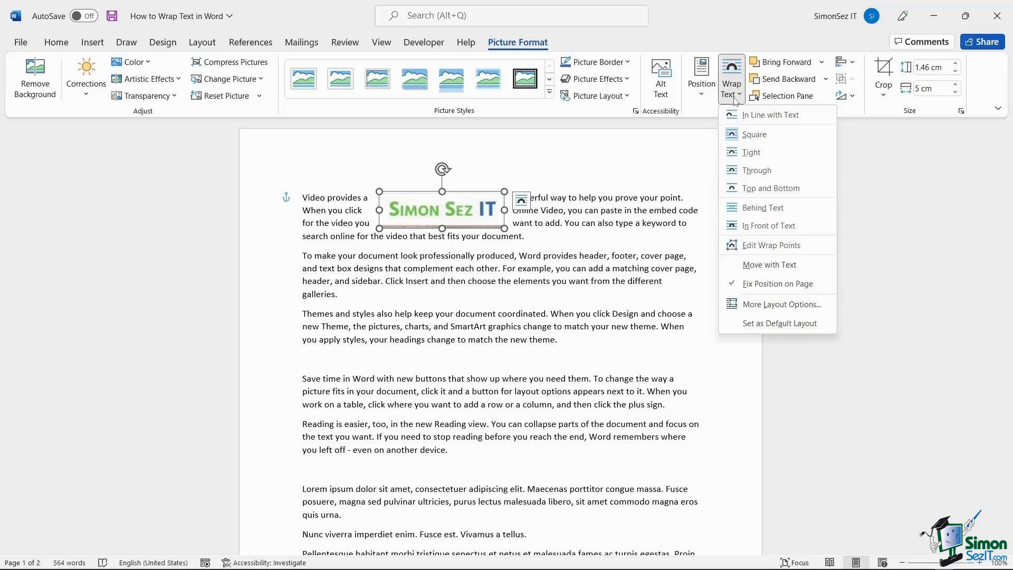
left_click(770, 115)
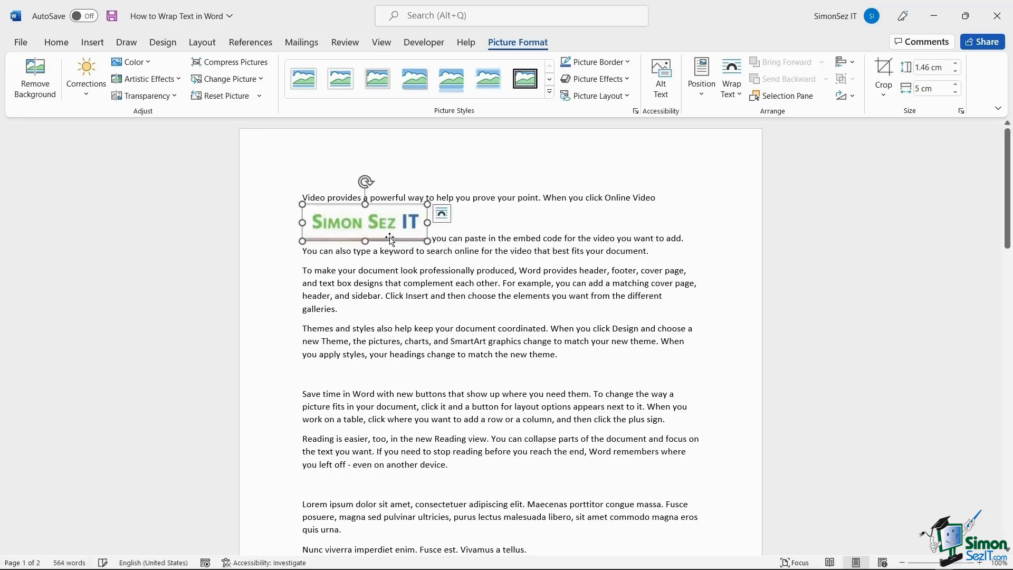
mouse_move(378, 231)
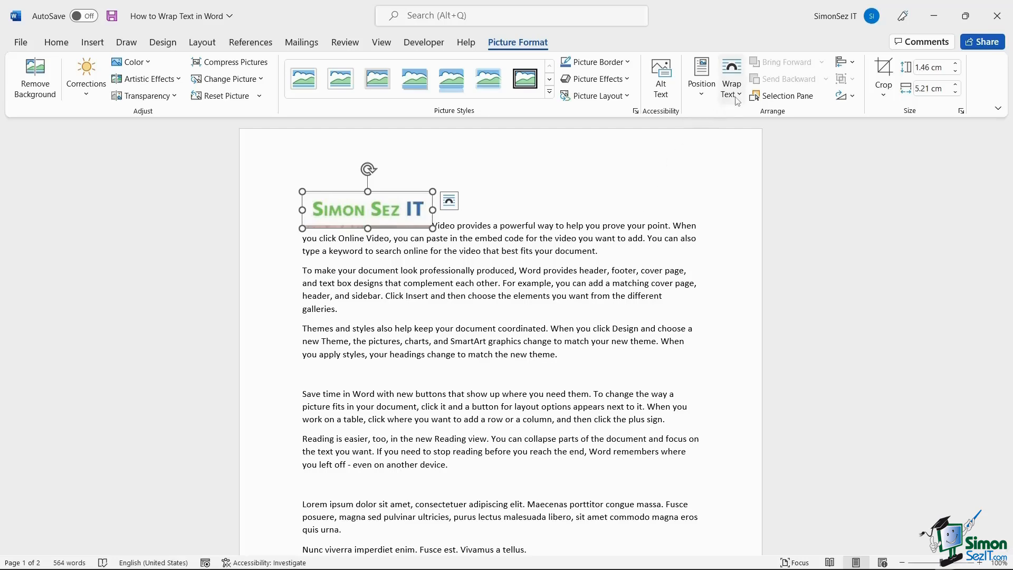
Select the logo in the second paragraph and apply Tight text wrapping.
left_click(731, 74)
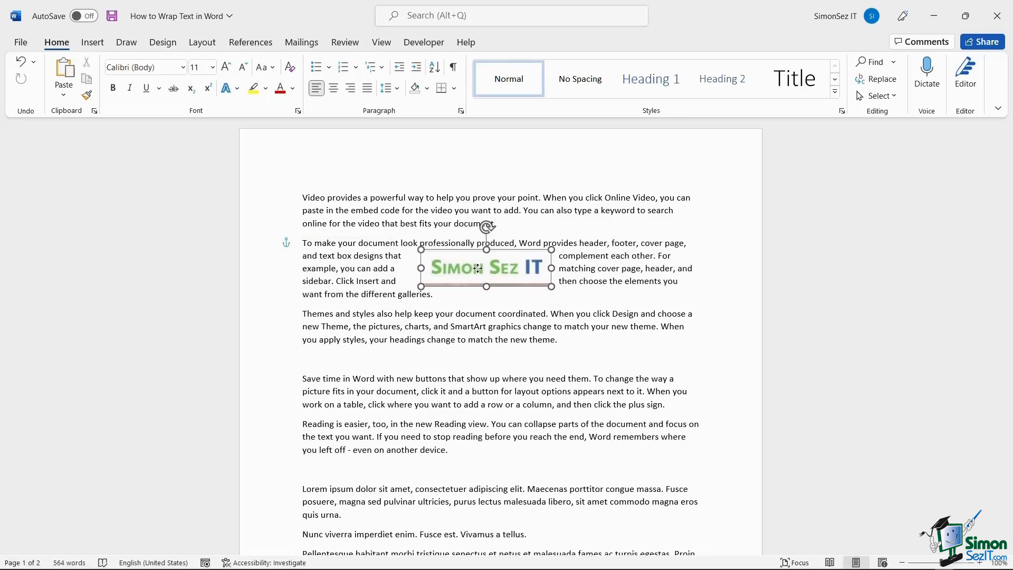
left_click(485, 268)
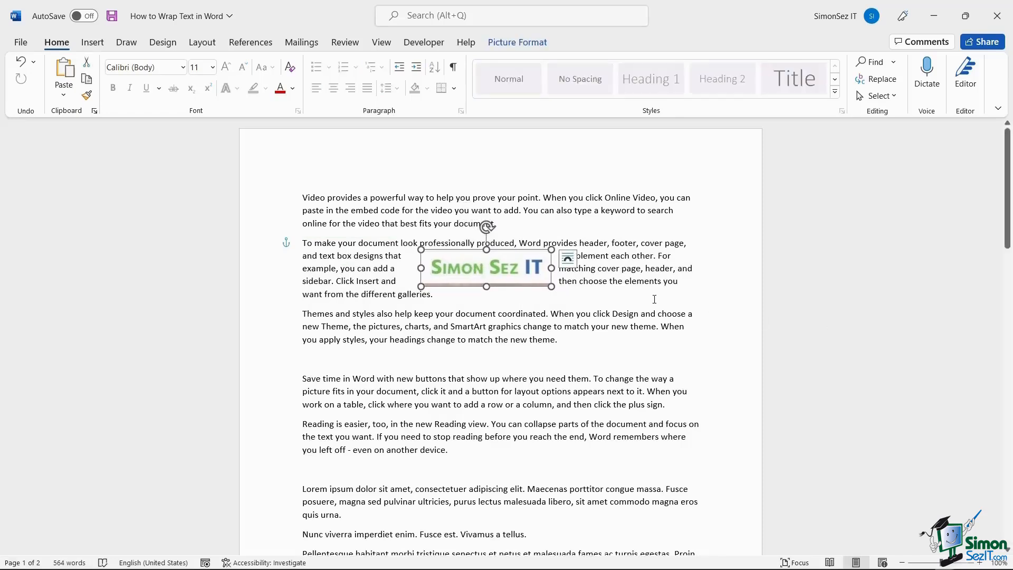
left_click(507, 286)
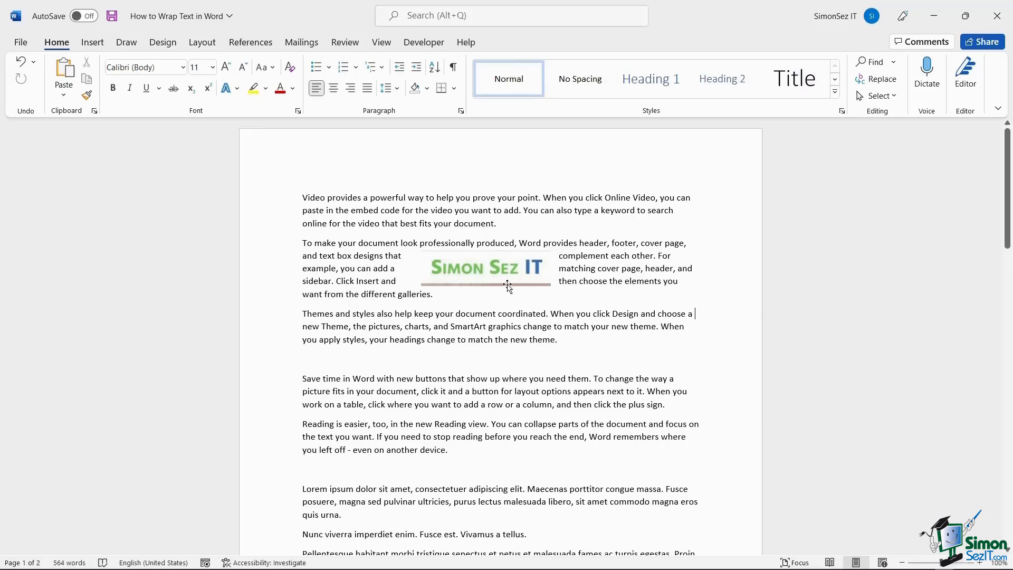
left_click(486, 267)
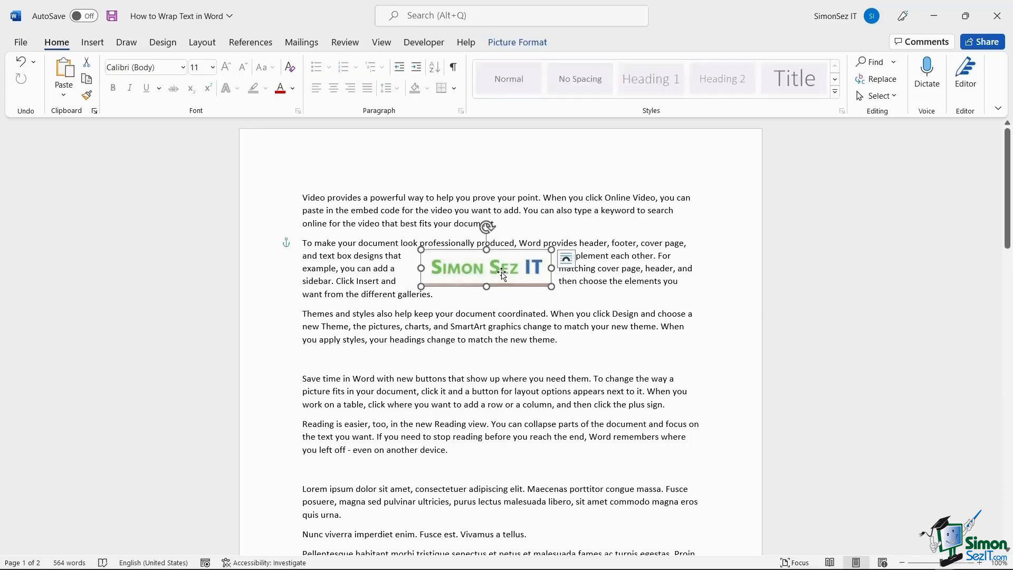
left_click(517, 42)
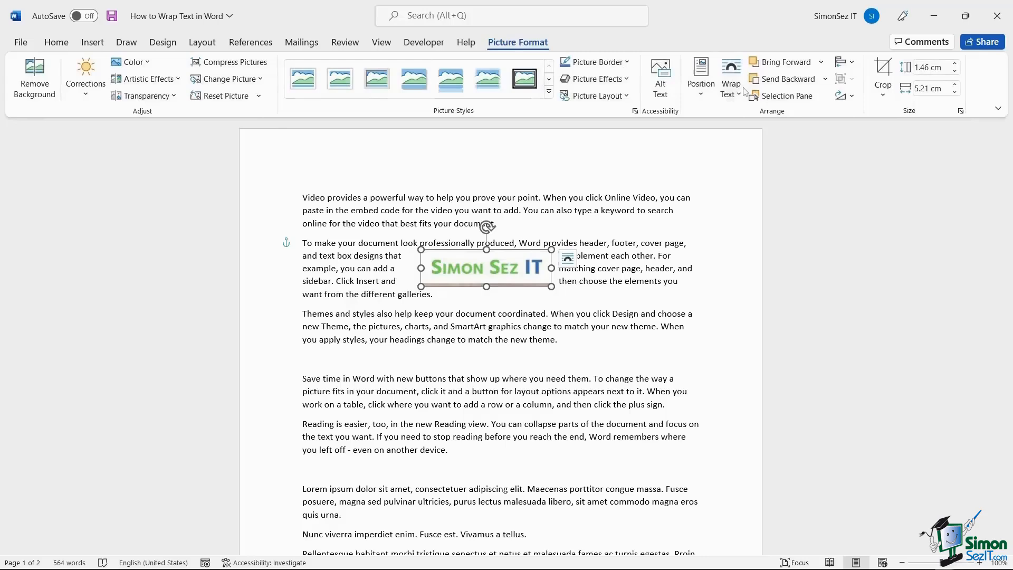
left_click(731, 76)
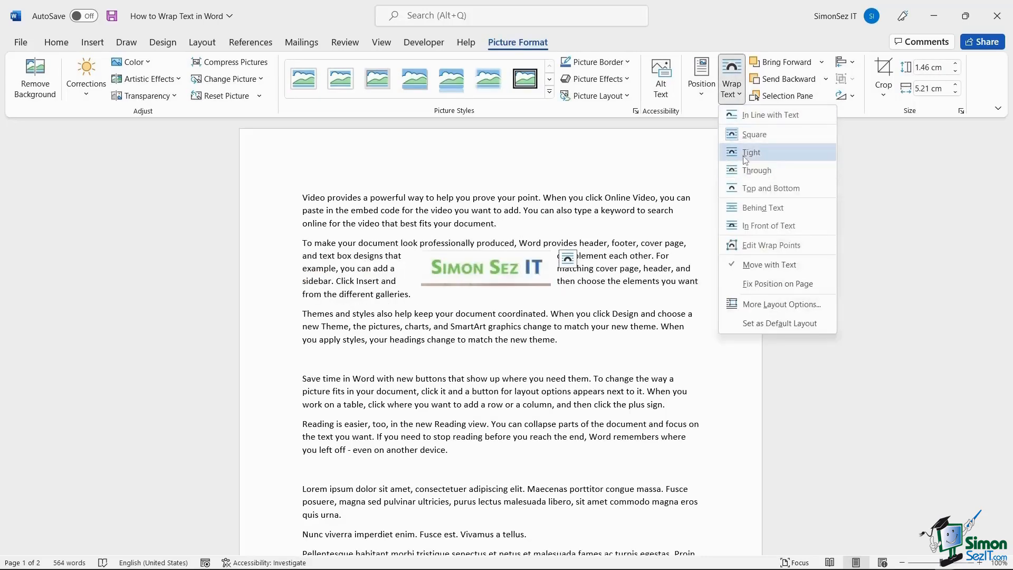
left_click(751, 152)
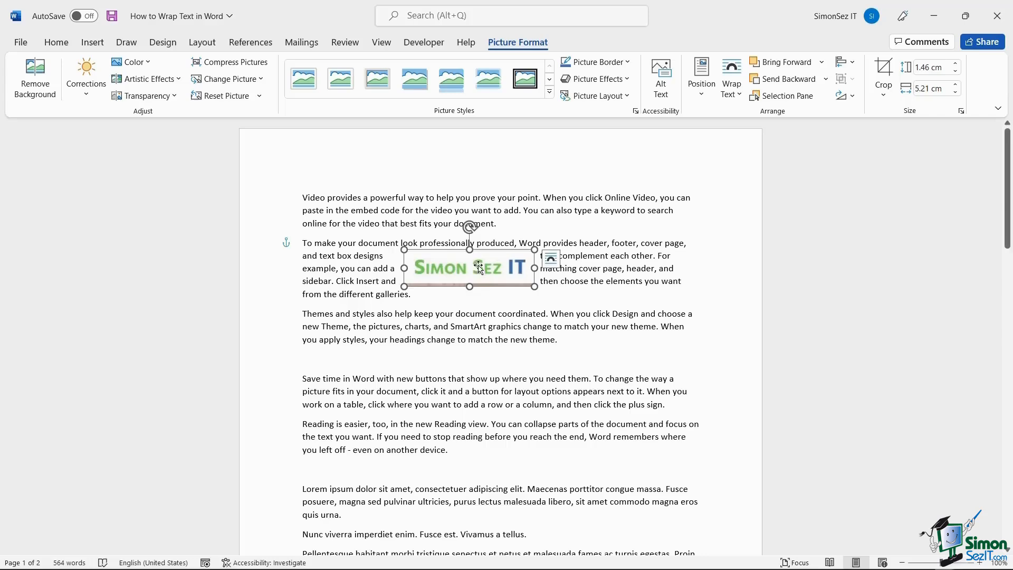
mouse_move(742, 102)
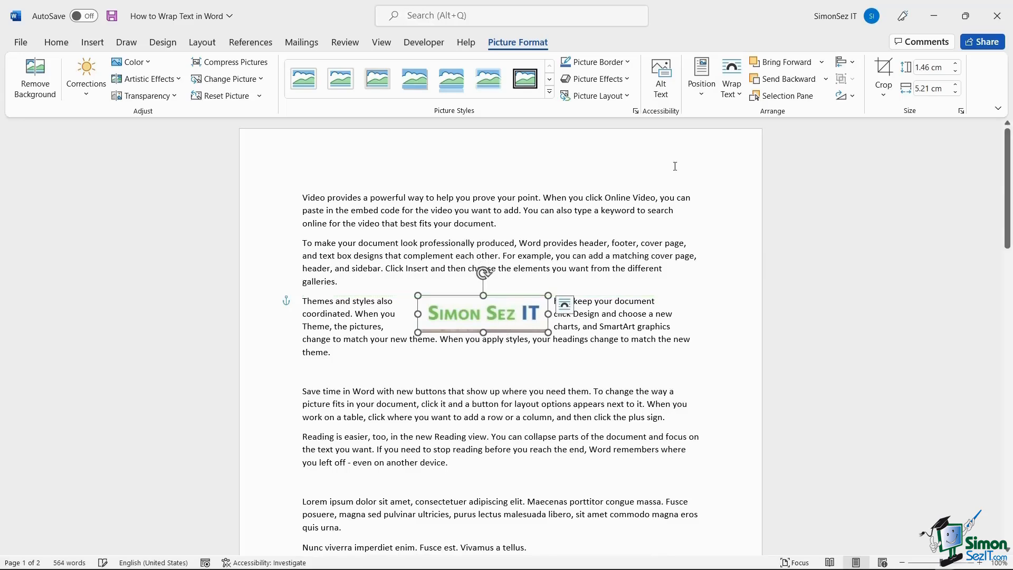
Apply Top and Bottom wrapping so text sits only above and below the logo.
left_click(730, 76)
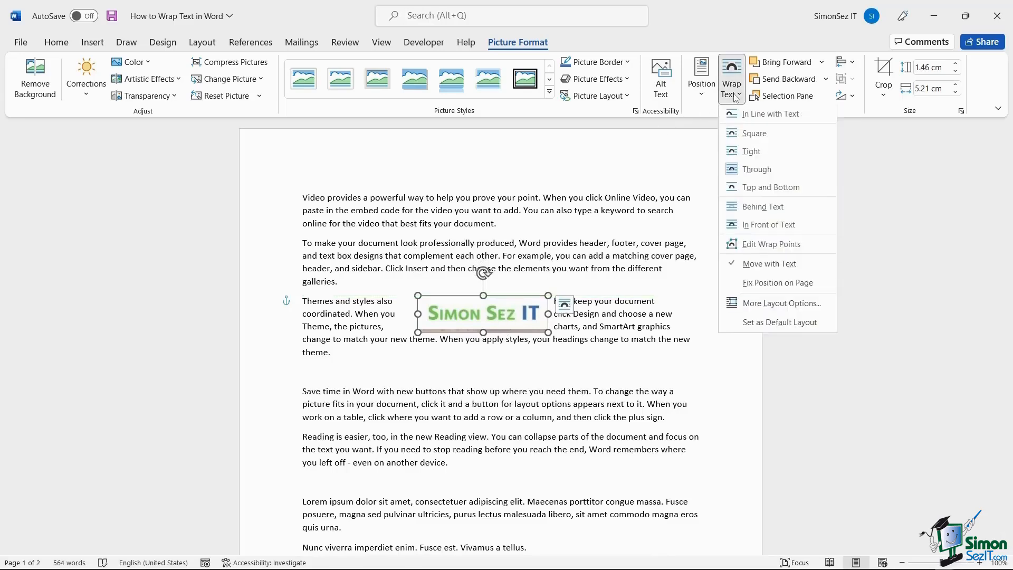
left_click(770, 187)
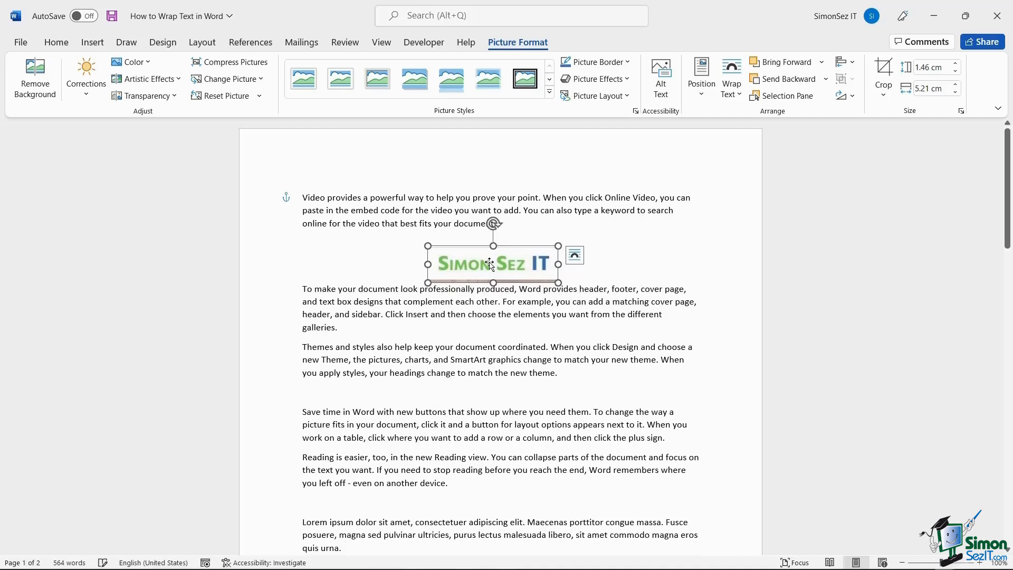
mouse_move(710, 114)
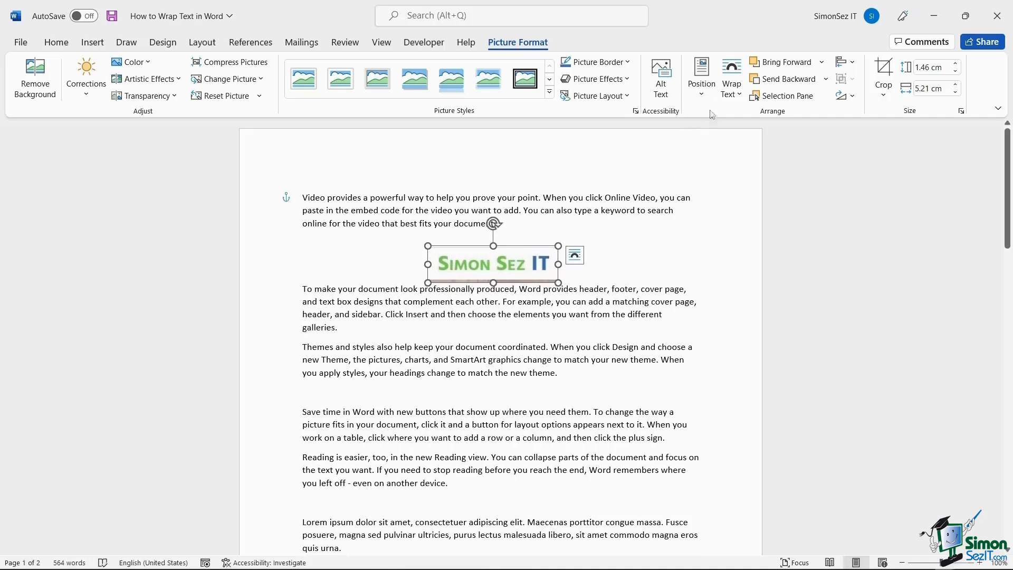
mouse_move(497, 273)
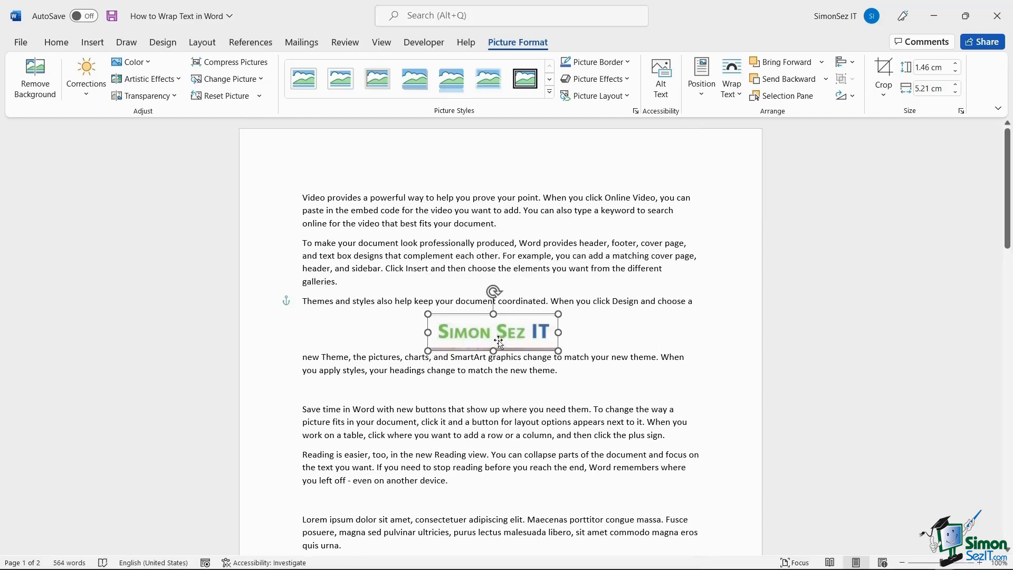
Bring up the logo's text wrapping options to put it behind the text.
left_click(731, 78)
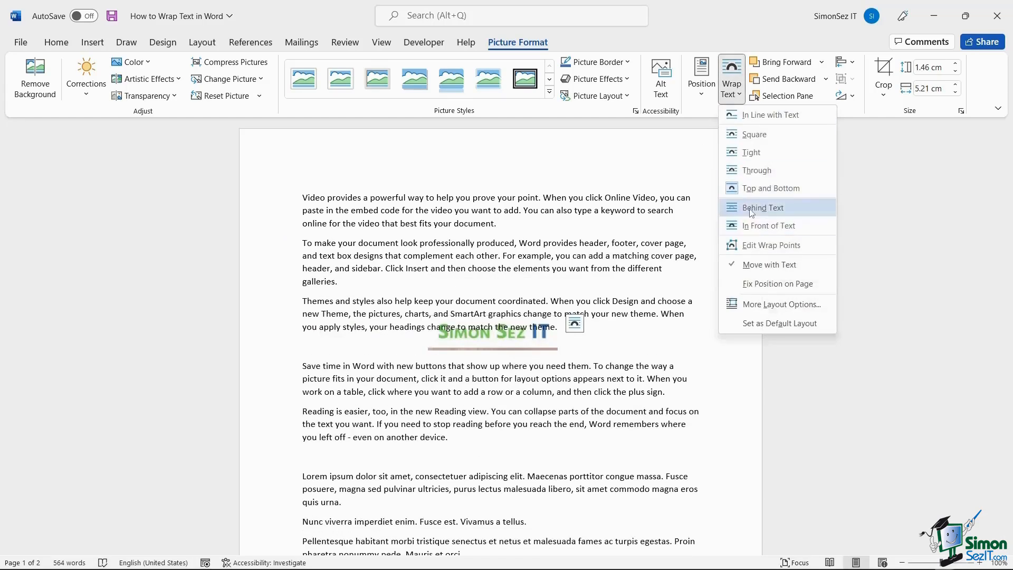
mouse_move(768, 225)
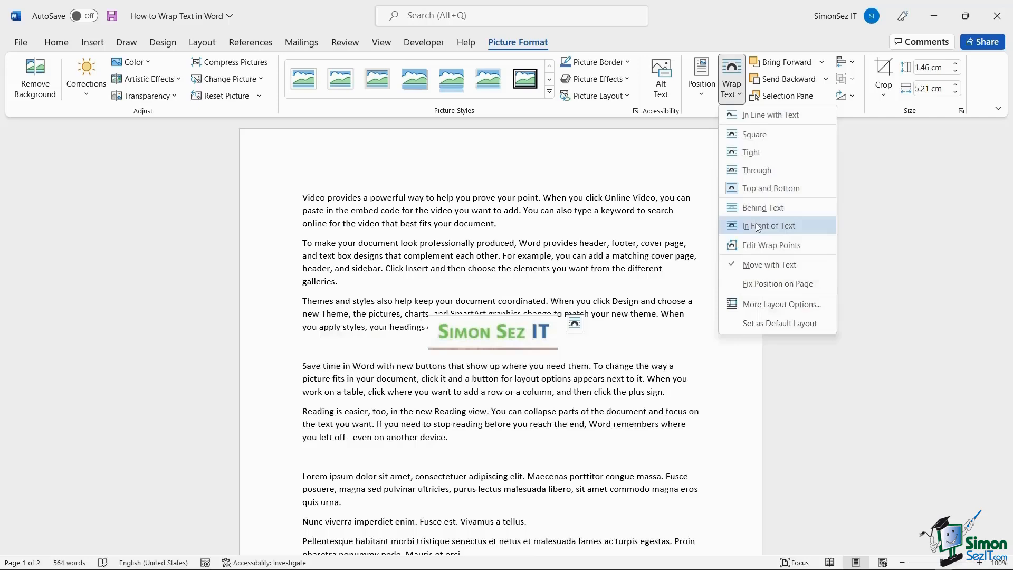
mouse_move(756, 210)
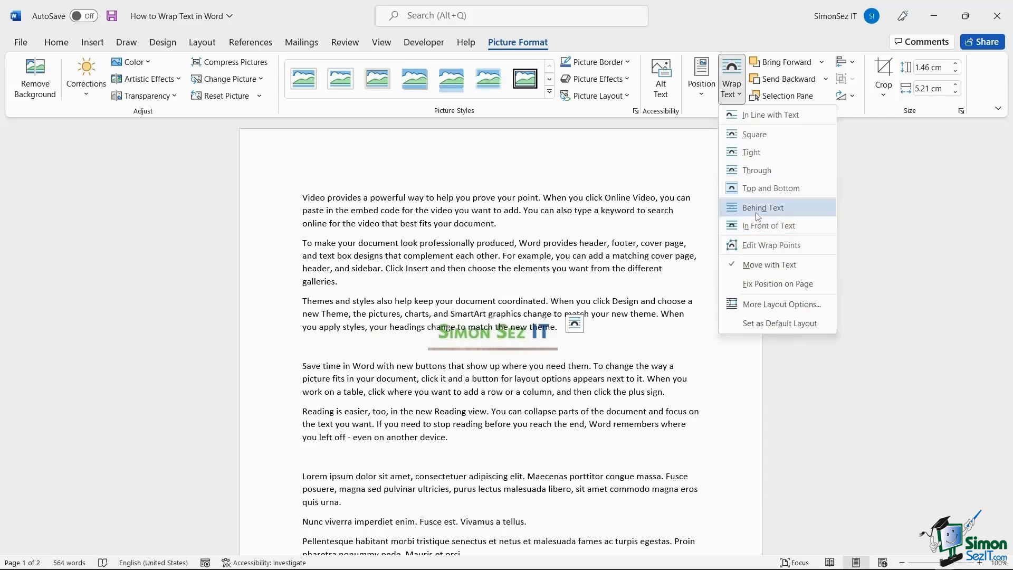
mouse_move(769, 225)
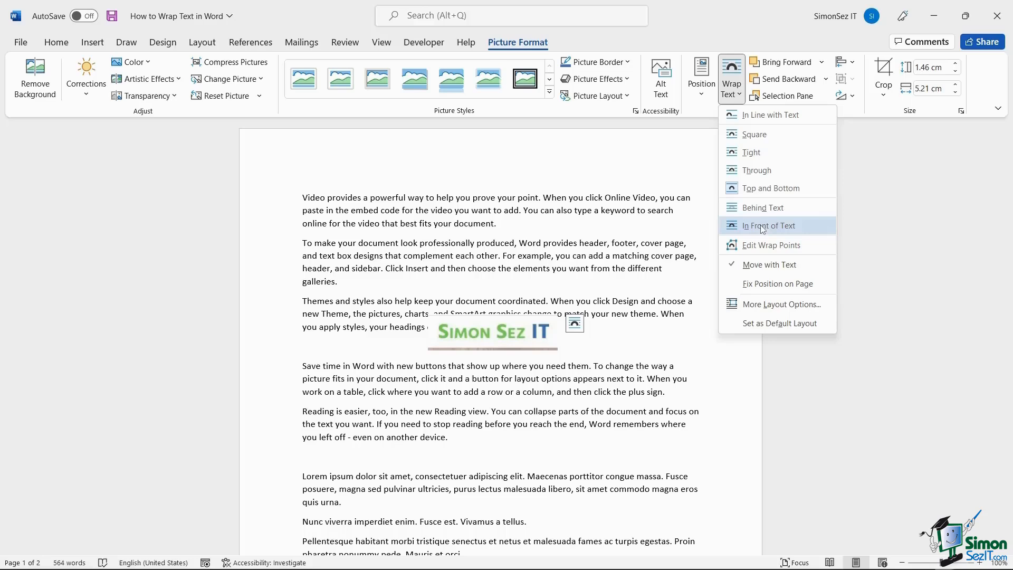
mouse_move(763, 207)
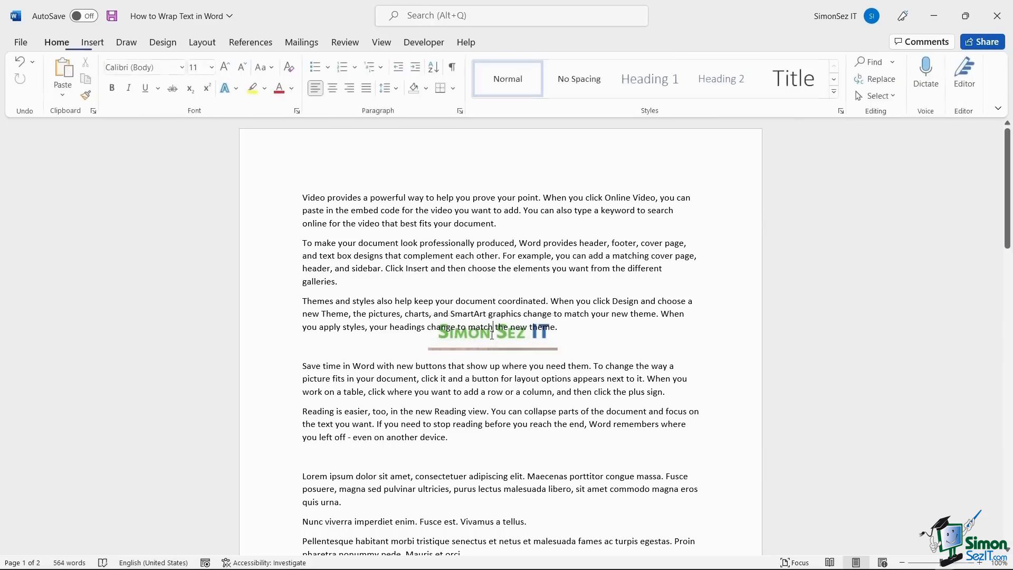
Select the logo, then deselect it to view it covering the themes-and-styles paragraph.
left_click(492, 331)
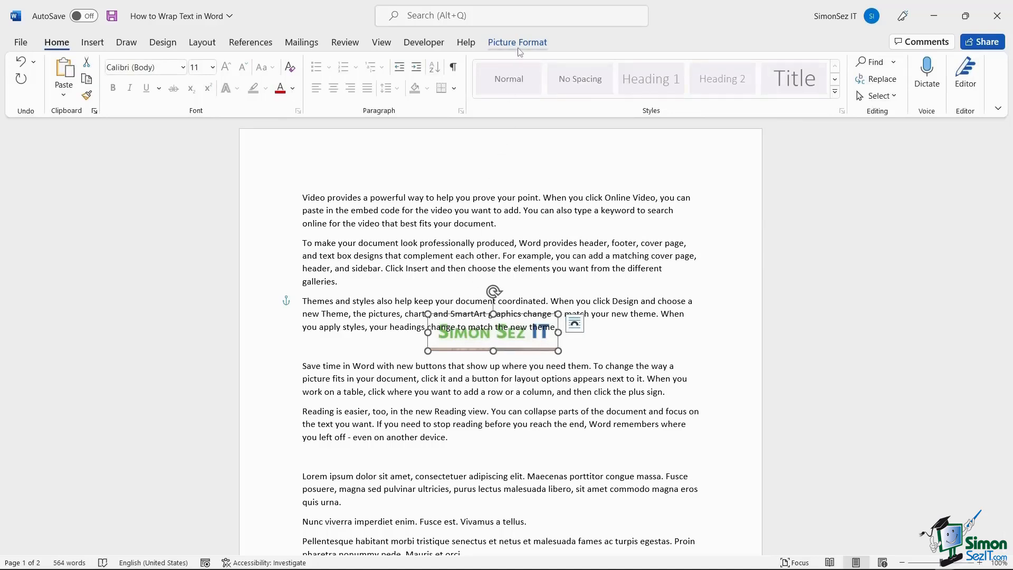
left_click(517, 43)
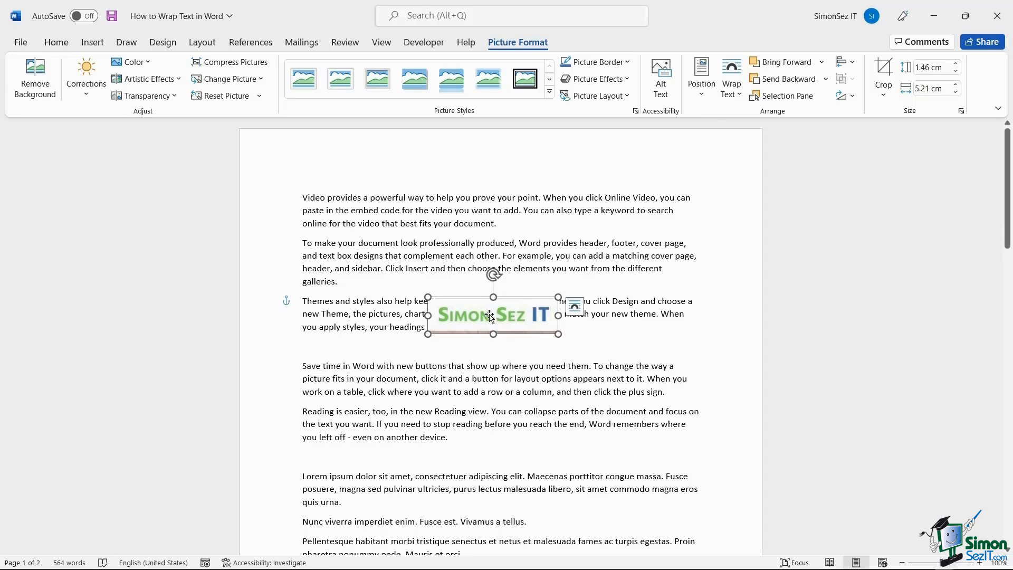
mouse_move(668, 339)
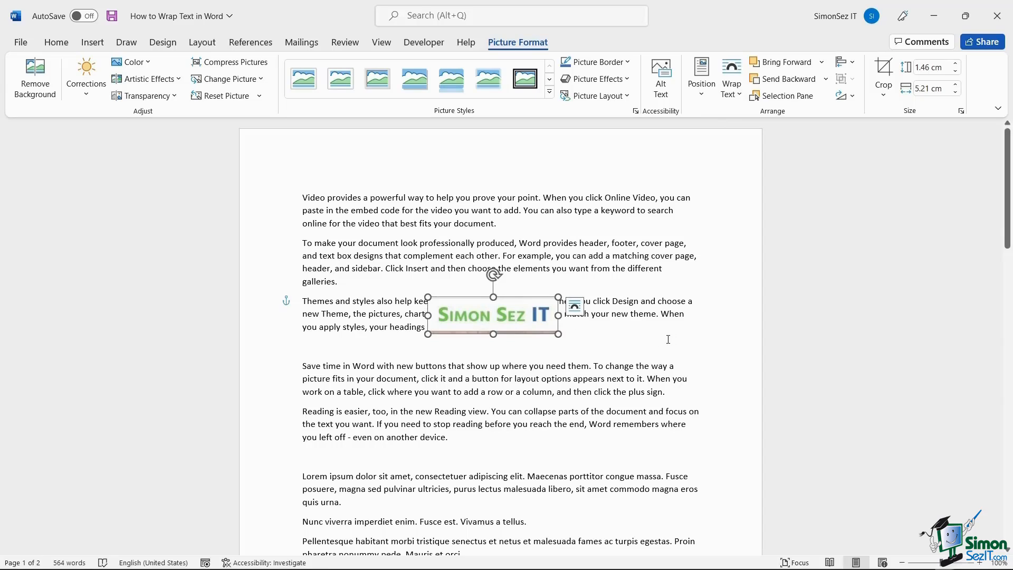
left_click(667, 339)
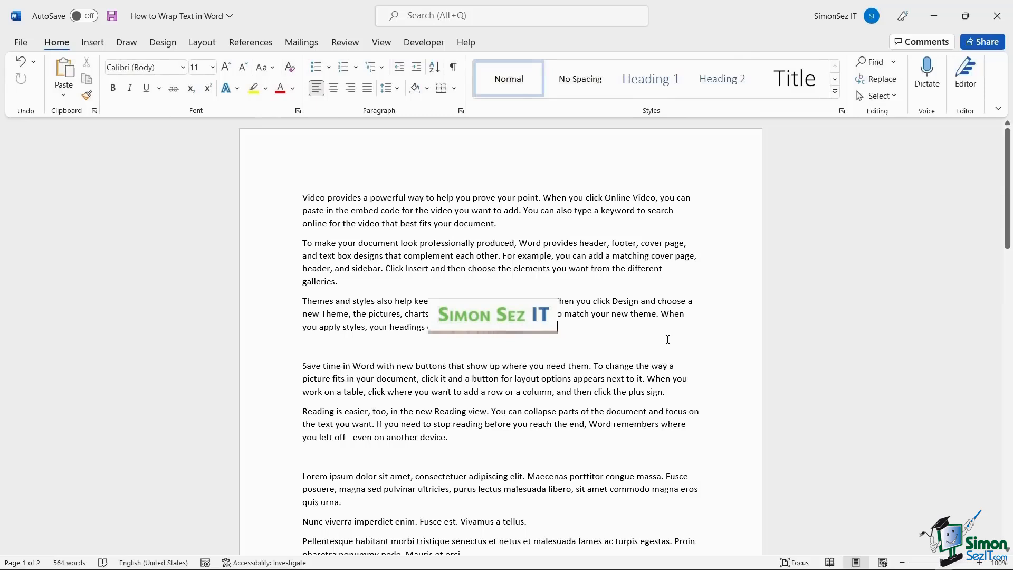